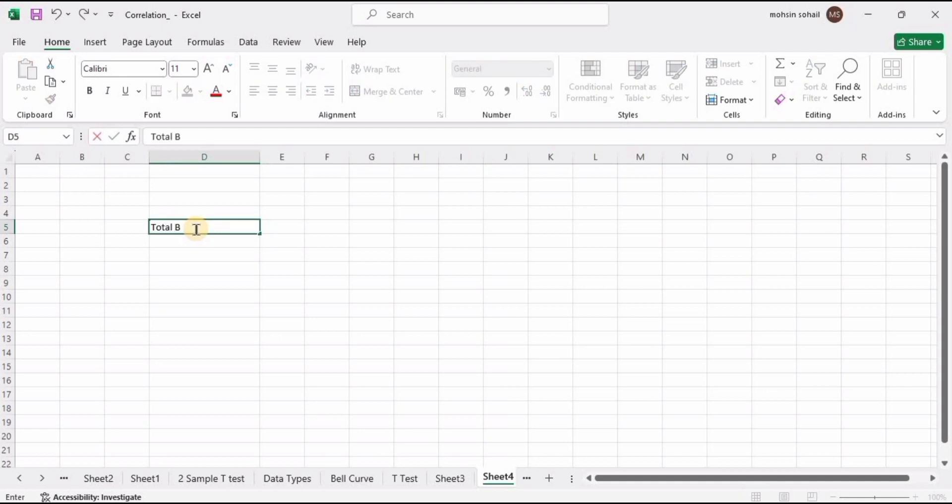
# Step: Enter 500, 25 and 10 beside Total Bulbs Produced, Defective Bulbs and Opportunities for defects per bulb
pyautogui.write('500')
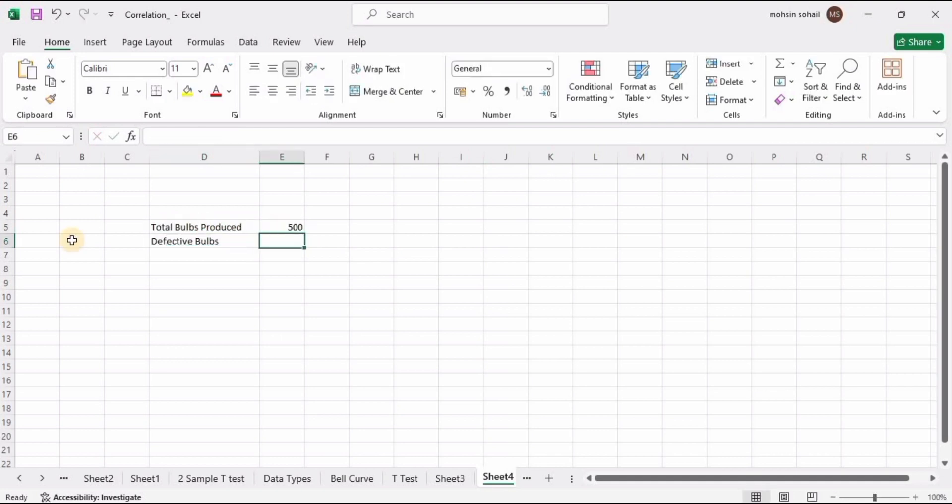
pyautogui.write('Oppotuni')
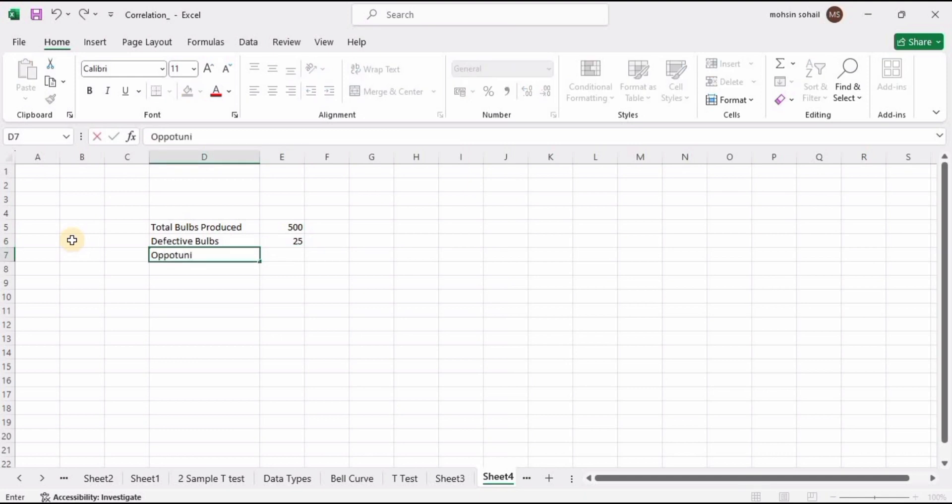
pyautogui.write('Opportunities for defects per bulb')
pyautogui.click(282, 255)
pyautogui.write('10')
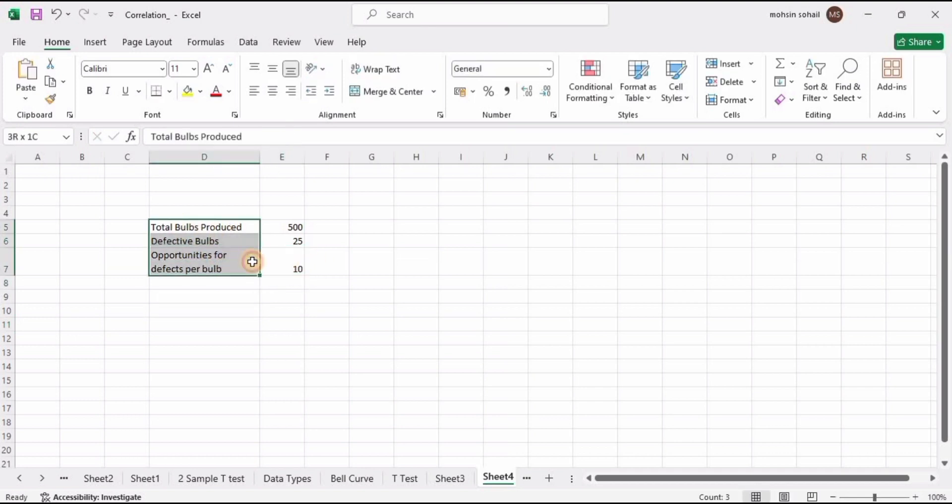
# Step: Give the D5:E7 table a light blue fill and all borders, and label D10 DPU
pyautogui.click(201, 91)
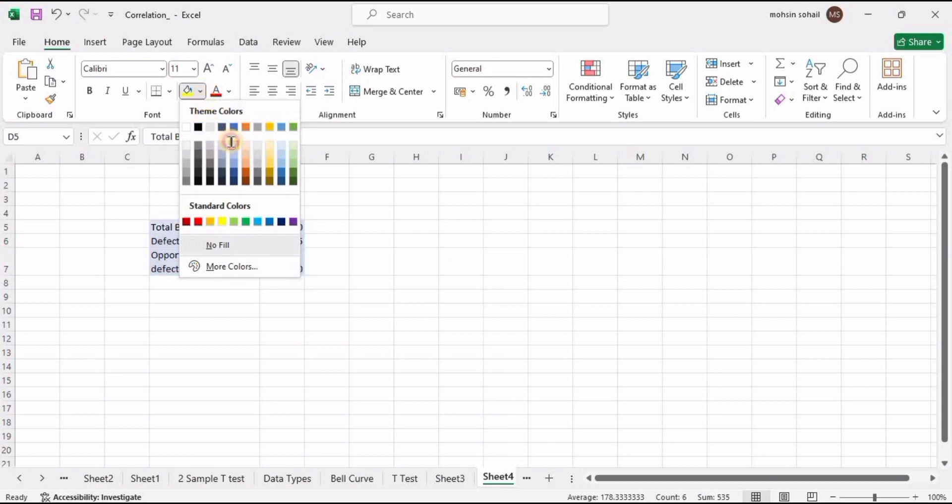
pyautogui.click(156, 91)
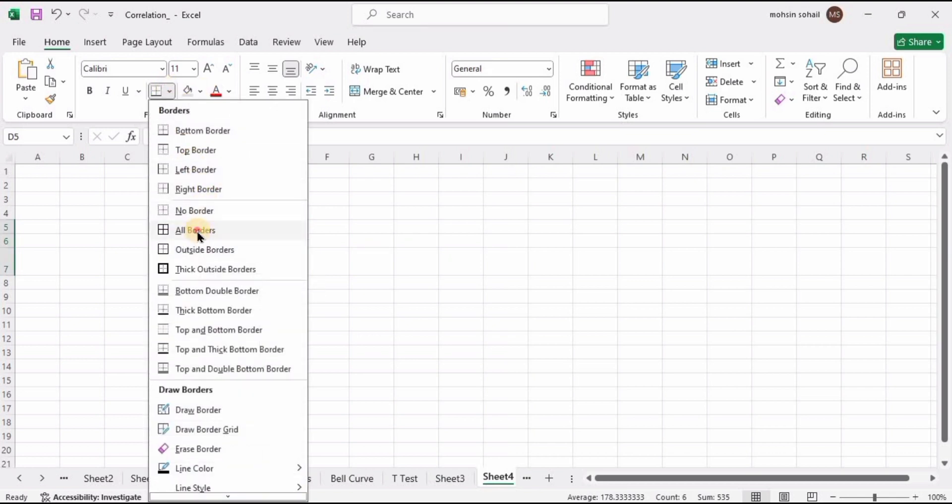
pyautogui.click(195, 229)
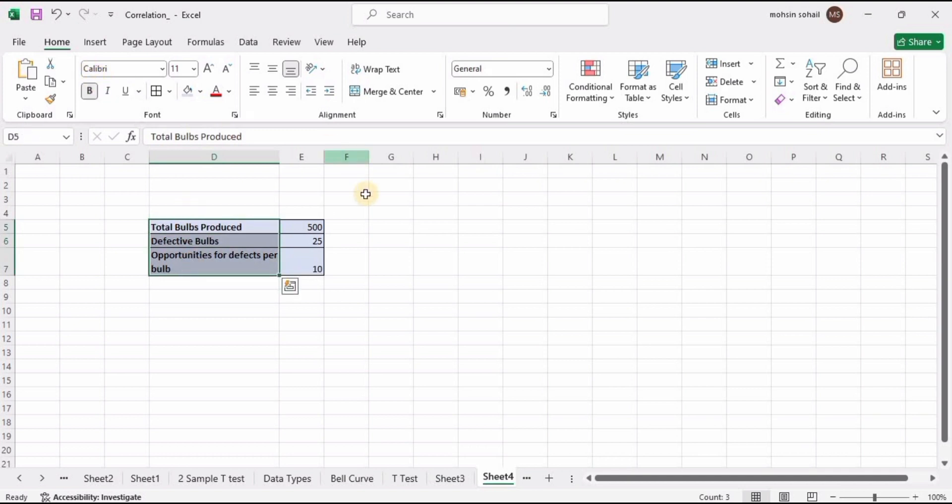
pyautogui.write('DPU')
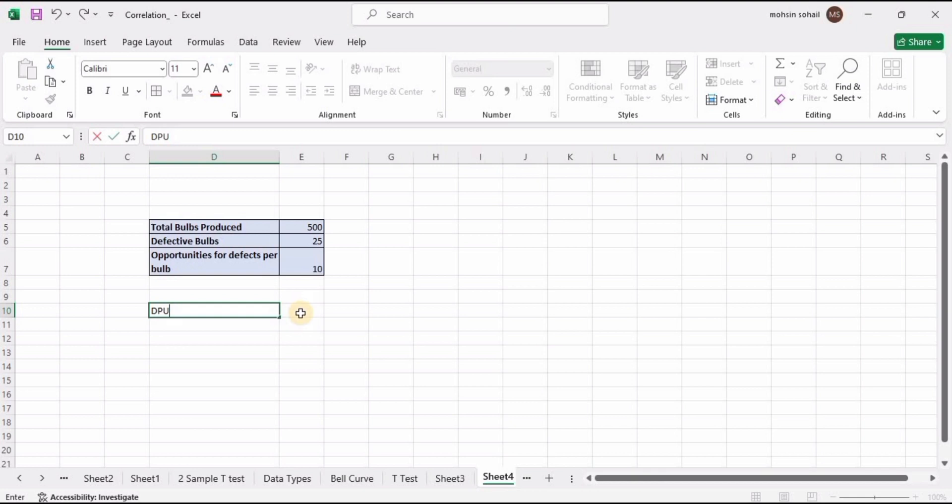
# Step: Add the 'Defects Per Unit' note in G10 and shade the DPU row grey
pyautogui.click(391, 311)
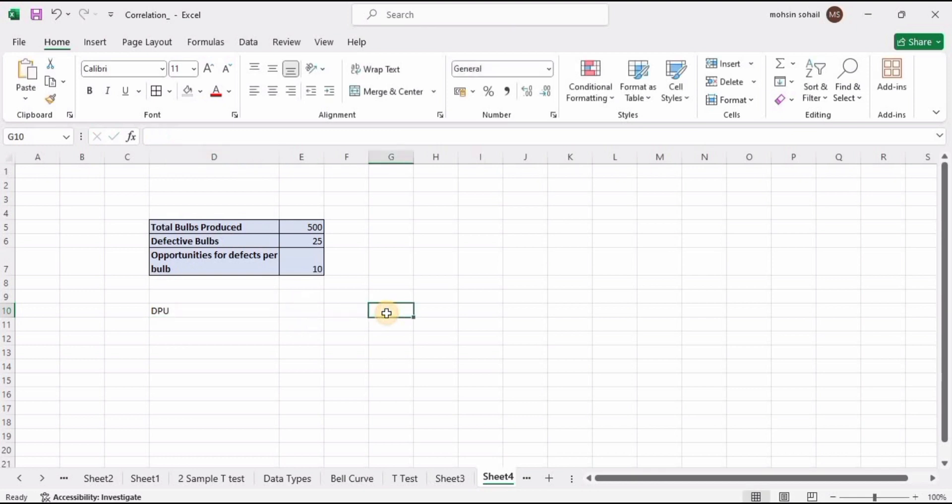
pyautogui.write('Defects Per Unit')
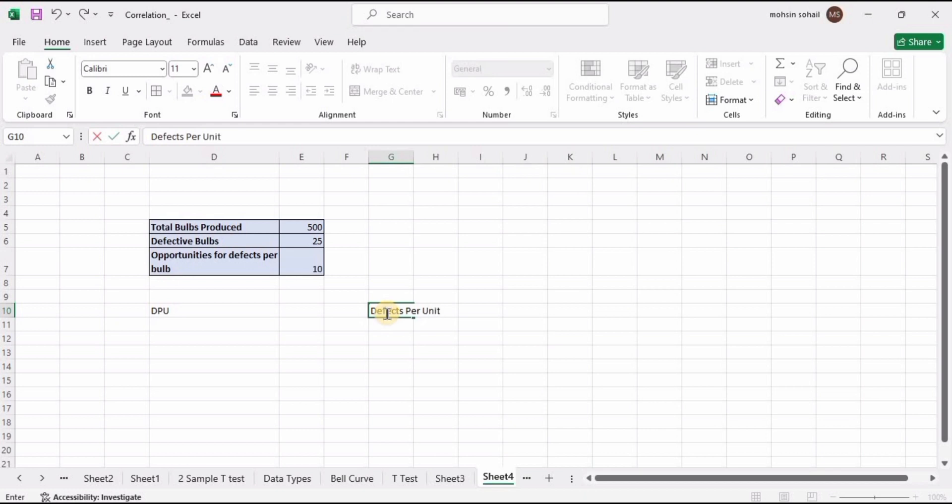
pyautogui.moveTo(390, 311); pyautogui.dragTo(435, 310)
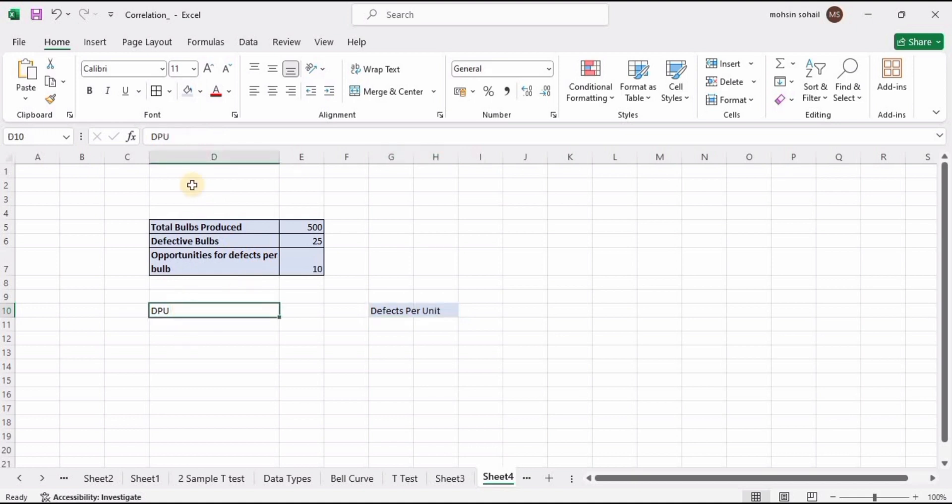
pyautogui.click(201, 91)
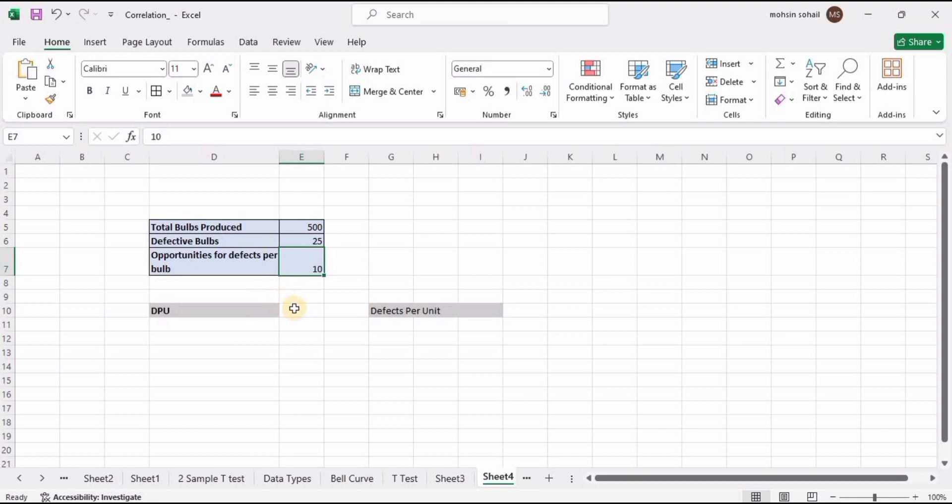
pyautogui.click(301, 310)
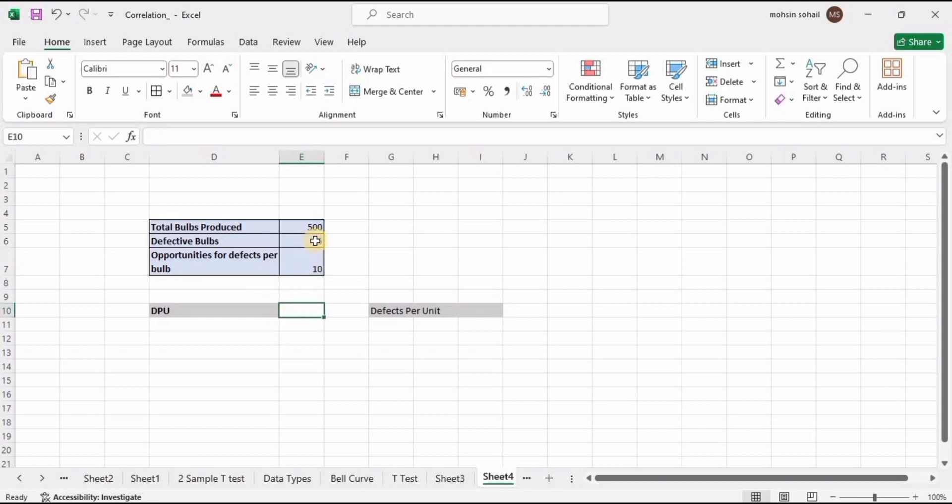
# Step: Enter =25/500 in E10 to get a DPU of 0.05
pyautogui.write('25')
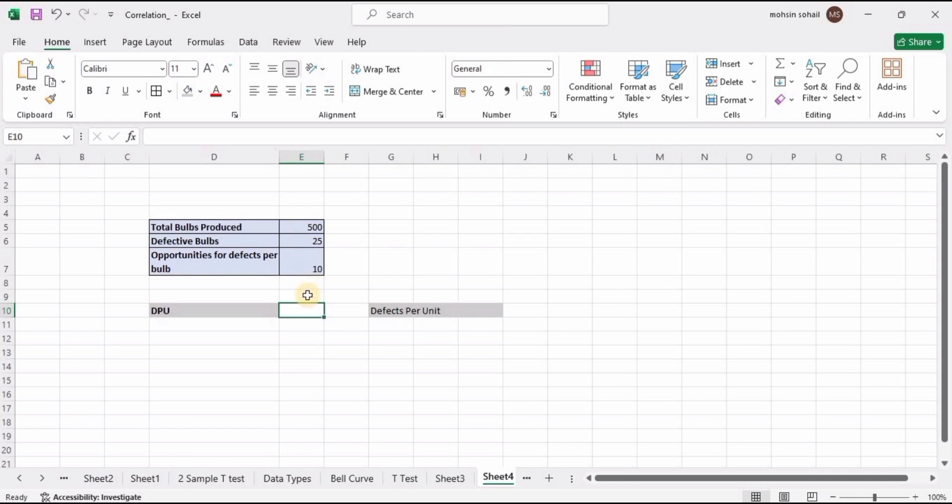
pyautogui.write('2')
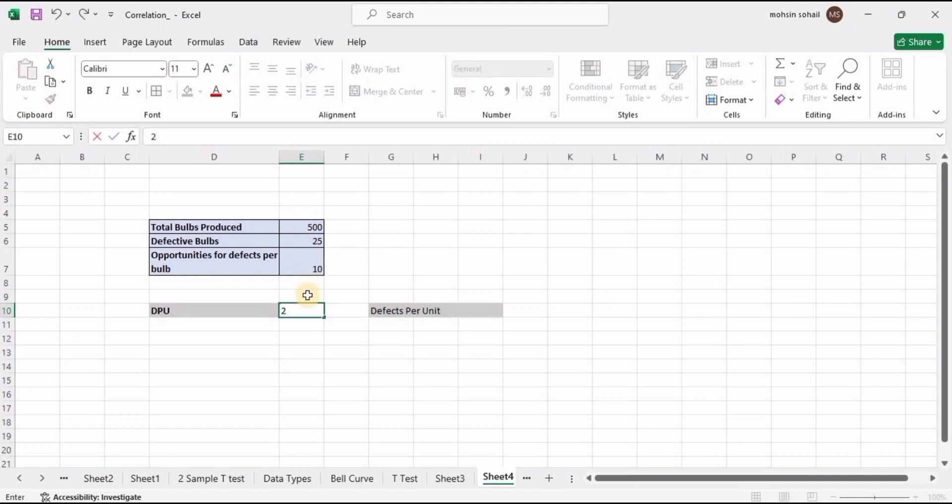
pyautogui.write('=25/')
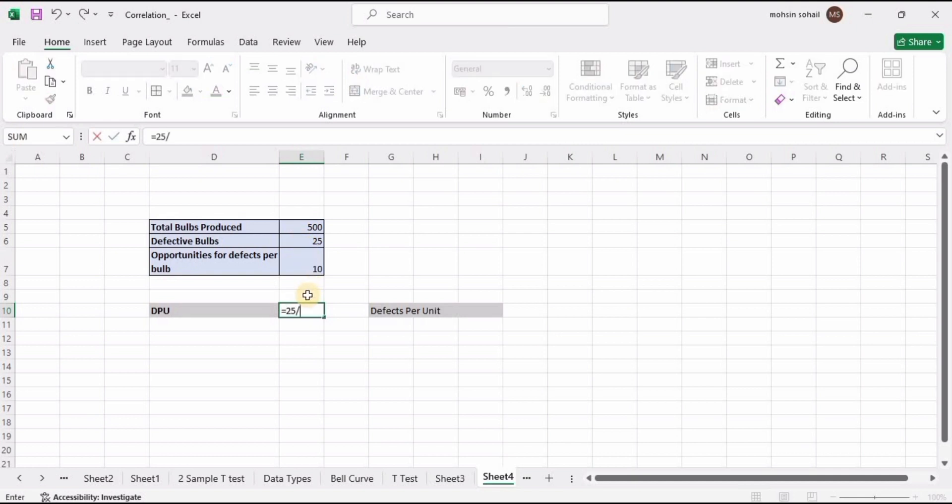
pyautogui.moveTo(305, 213)
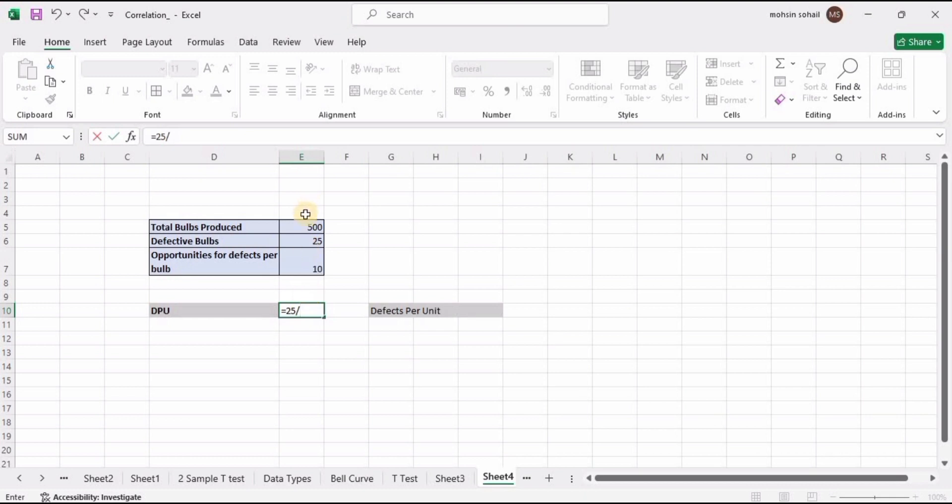
pyautogui.write('500')
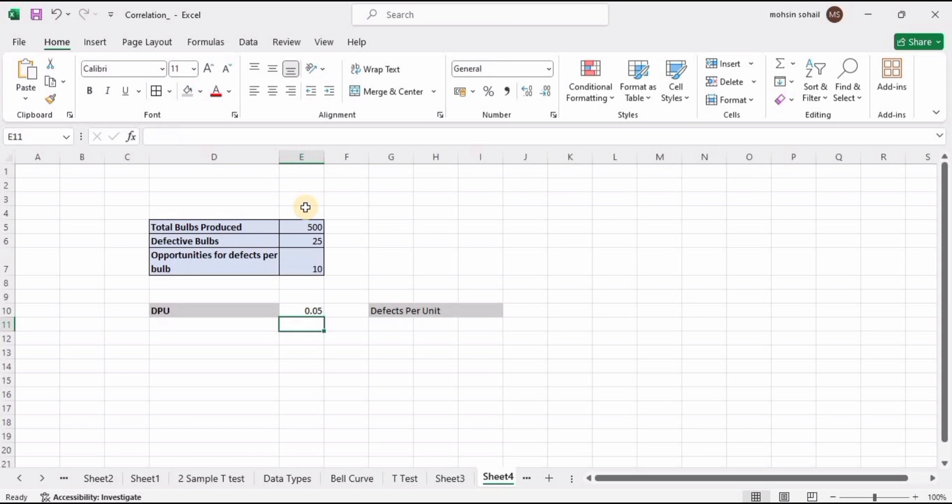
pyautogui.moveTo(182, 334)
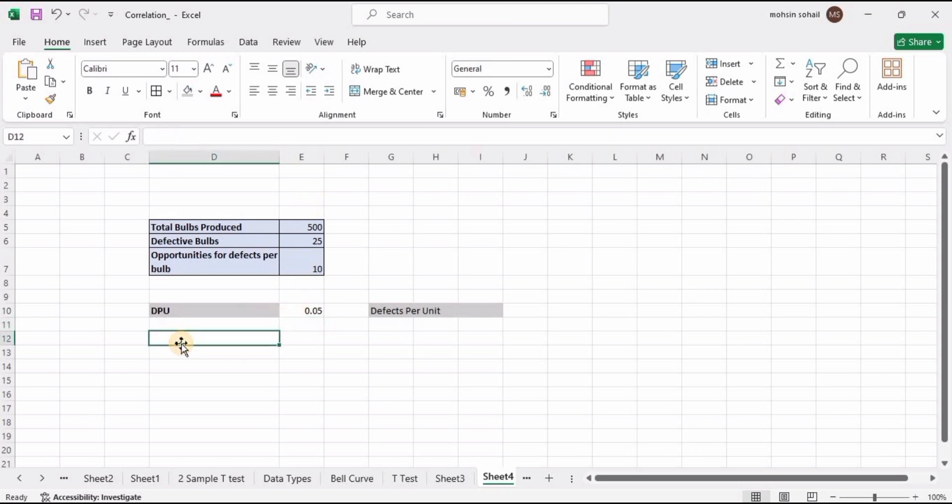
# Step: Label row 12 DPMO with the description 'Defects Per Million Opportunities'
pyautogui.write('DM')
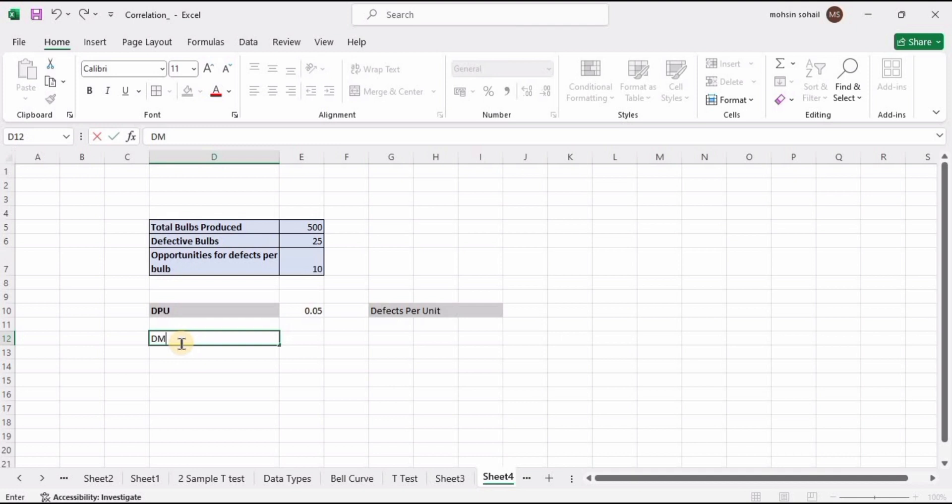
pyautogui.write('PMO')
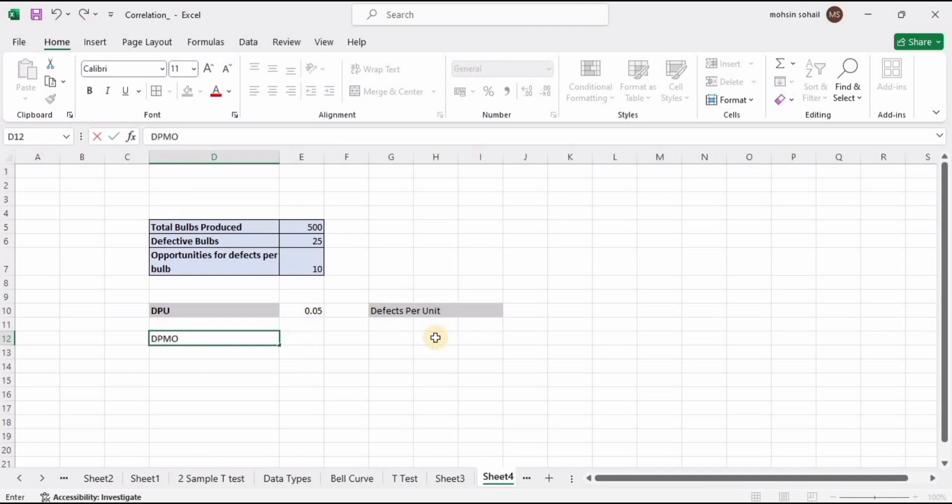
pyautogui.write('Defects')
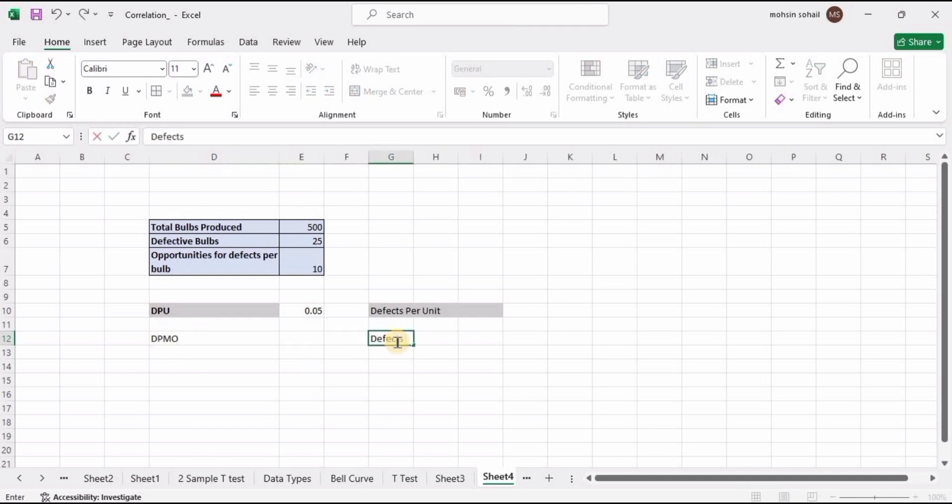
pyautogui.write('Per Million Oppotunities')
pyautogui.click(302, 338)
pyautogui.write('=')
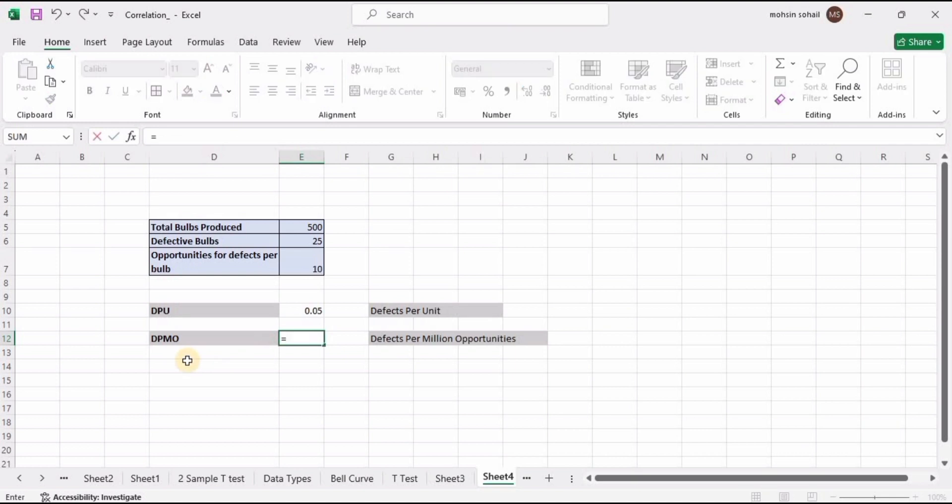
# Step: Enter =E10*10^6 in E12 for a DPMO of 50000
pyautogui.click(301, 311)
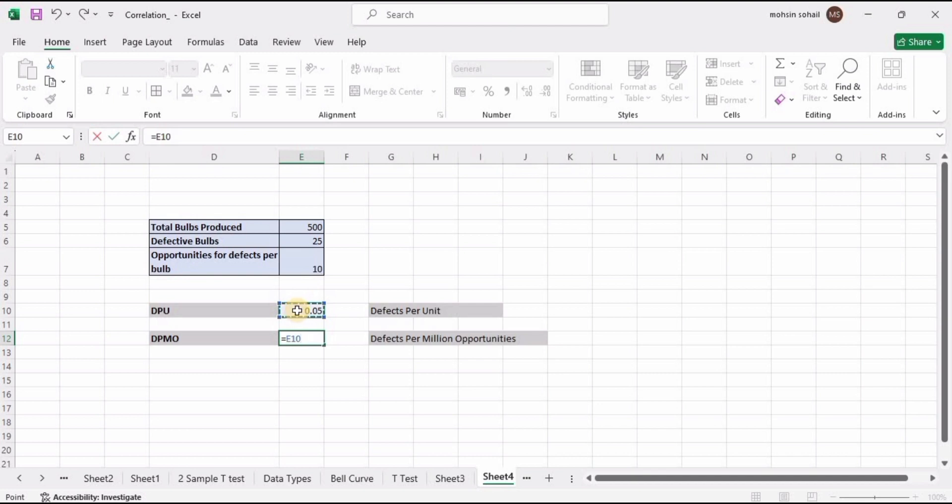
pyautogui.write('*10')
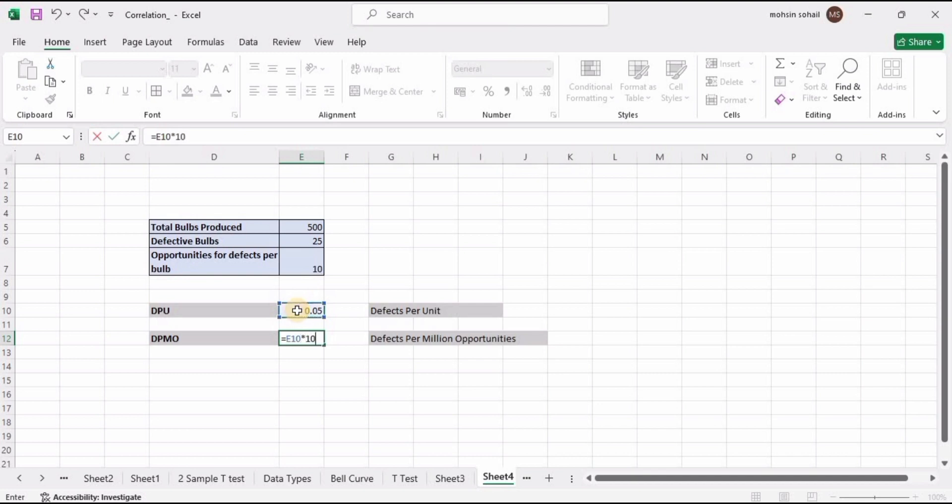
pyautogui.write('^6')
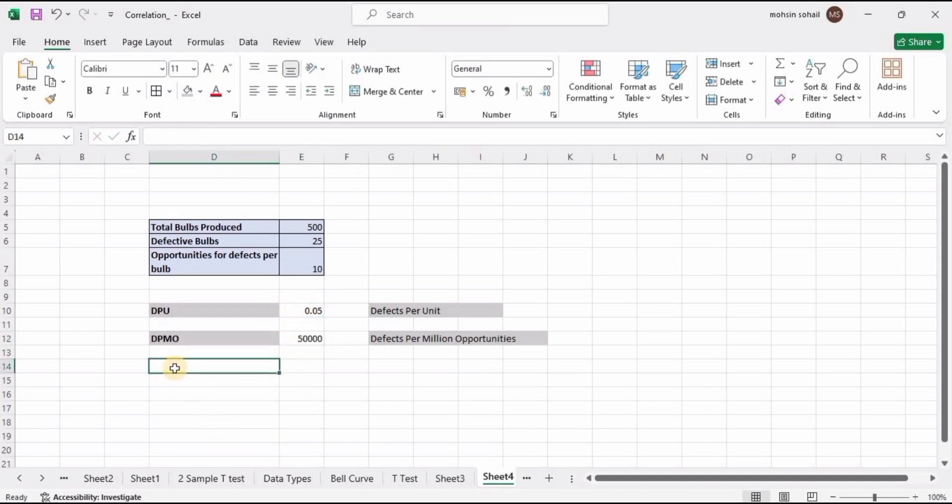
# Step: Add a bold PPM label with the formula =E12/1000 giving 50
pyautogui.write('PPM')
pyautogui.click(391, 366)
pyautogui.write('Parts per million')
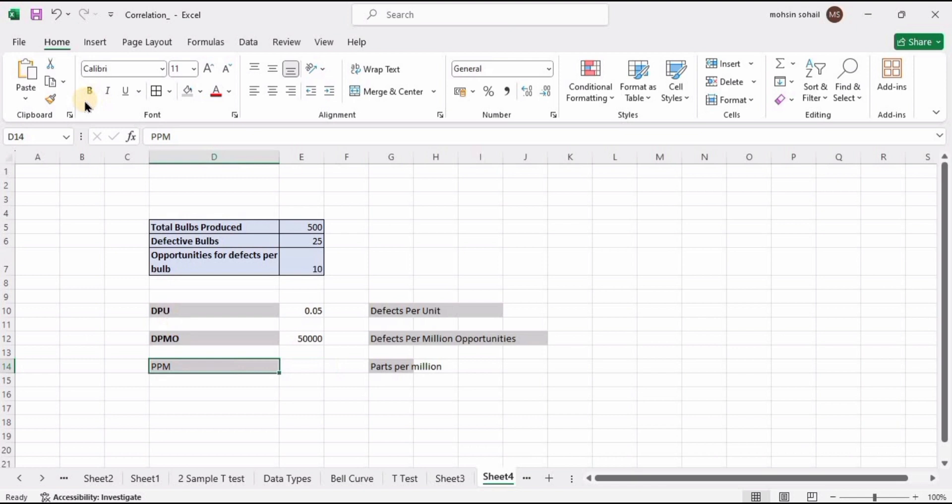
pyautogui.click(89, 91)
pyautogui.write('=')
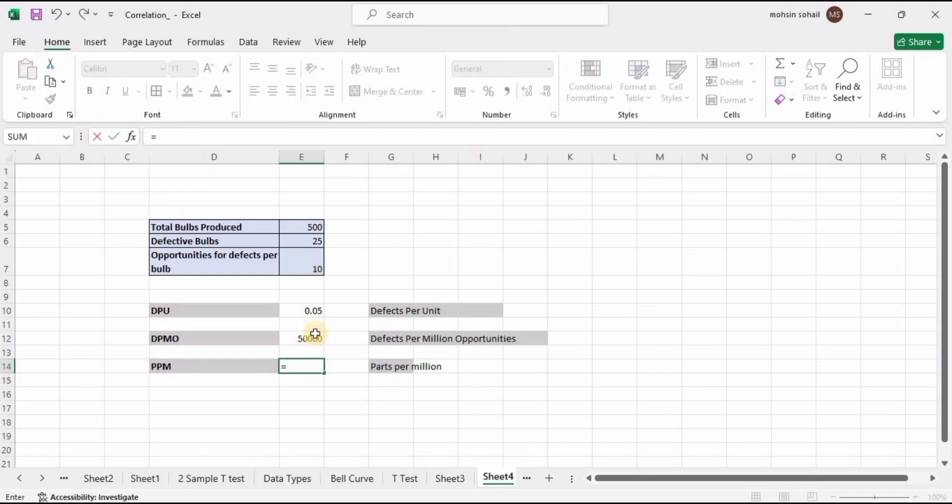
pyautogui.write('E12/`00')
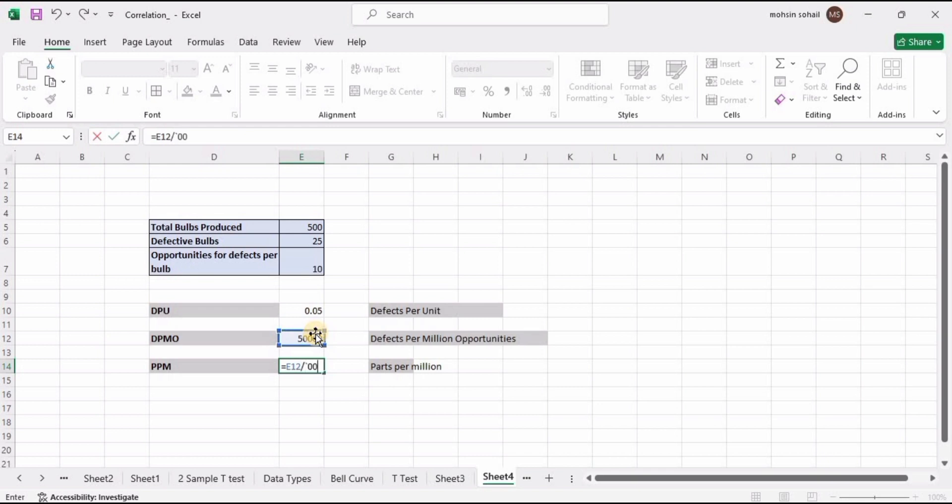
pyautogui.press('Backspace')
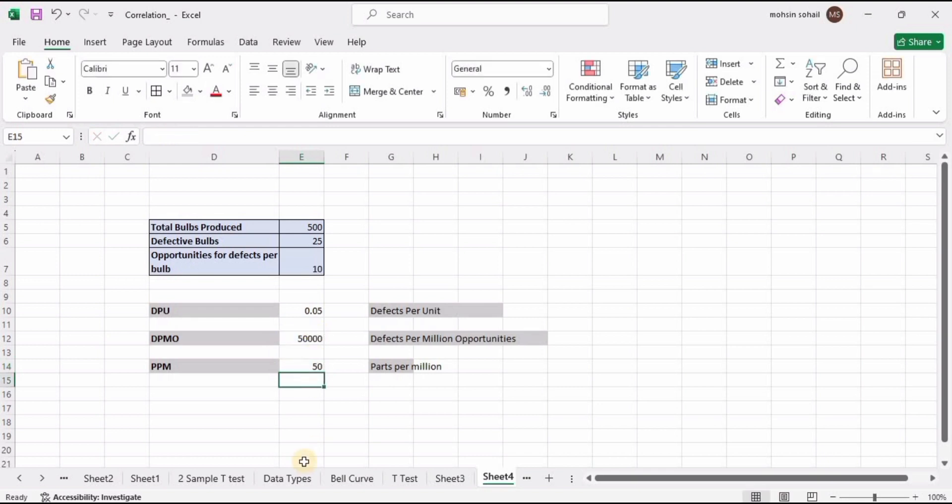
pyautogui.click(214, 394)
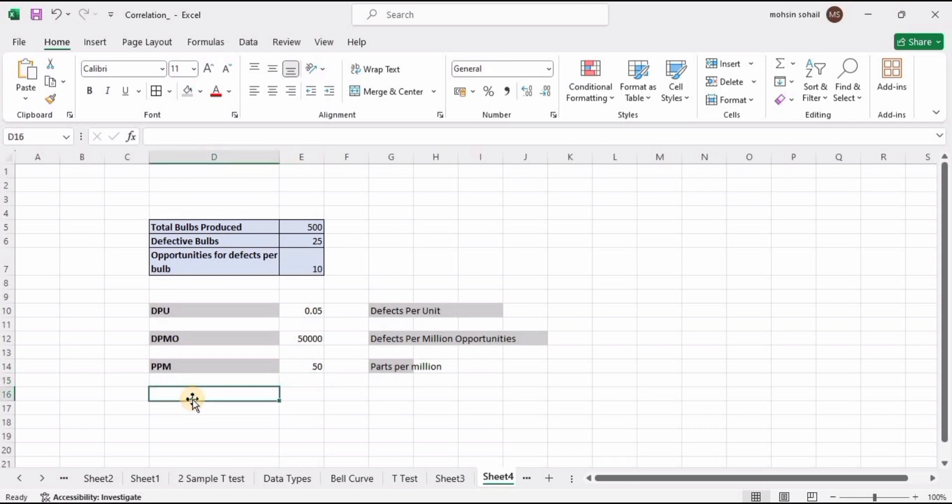
# Step: Enter a bold, grey-shaded Six Sigma label in D16
pyautogui.write('Sigma')
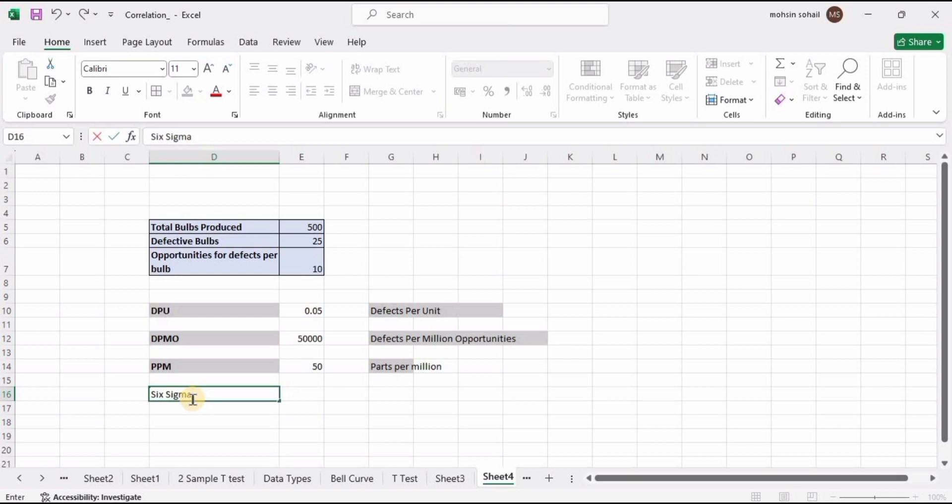
pyautogui.click(201, 91)
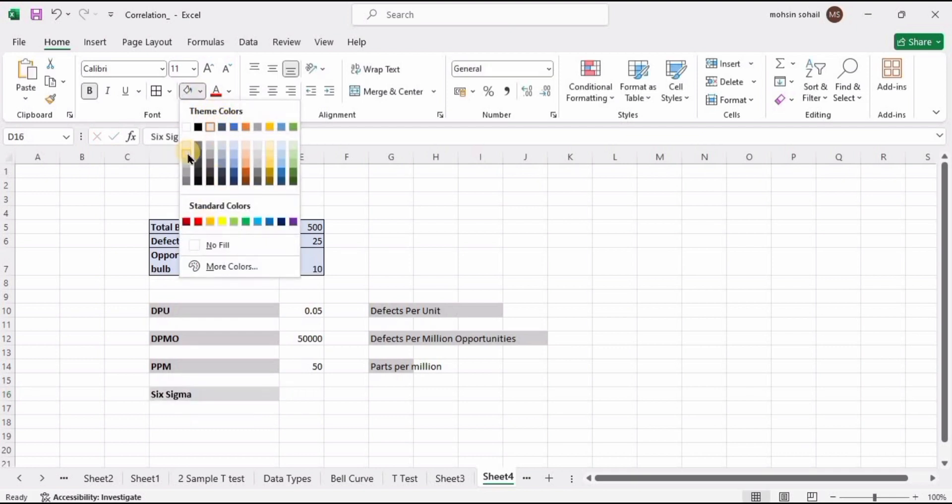
pyautogui.click(392, 394)
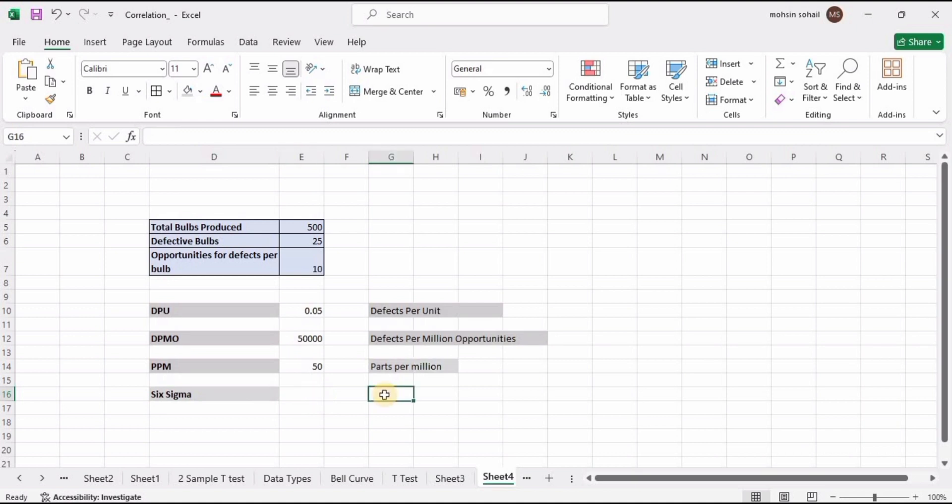
# Step: Write the grey-shaded note 'Normsiv(1-(total defects/total opportunities)) + 1.5' in G16
pyautogui.write('Norm')
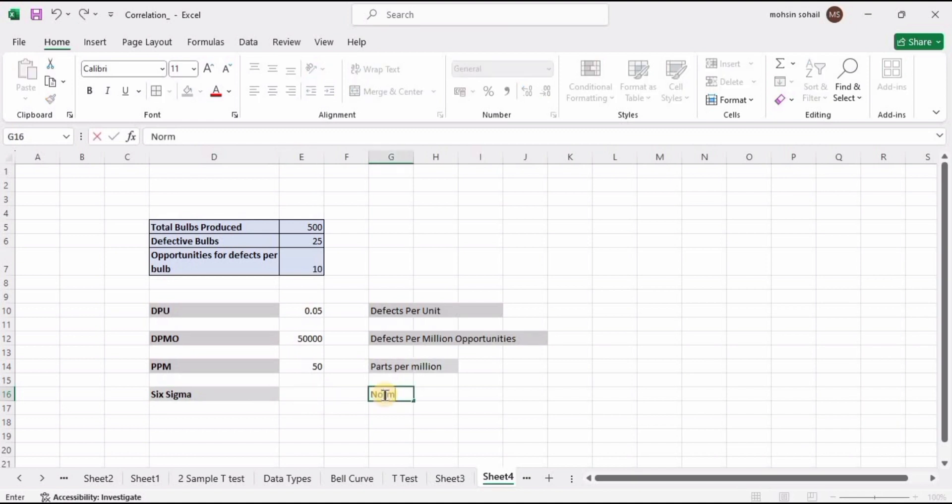
pyautogui.write('siv')
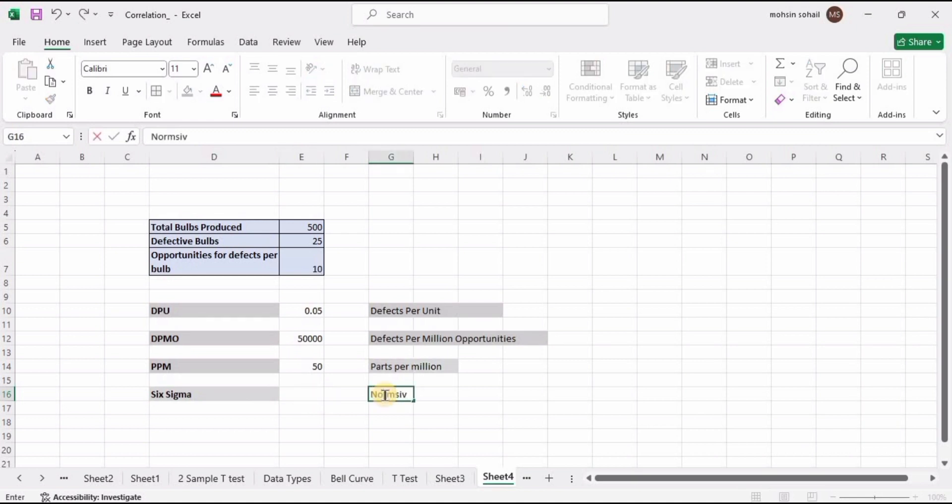
pyautogui.write('()')
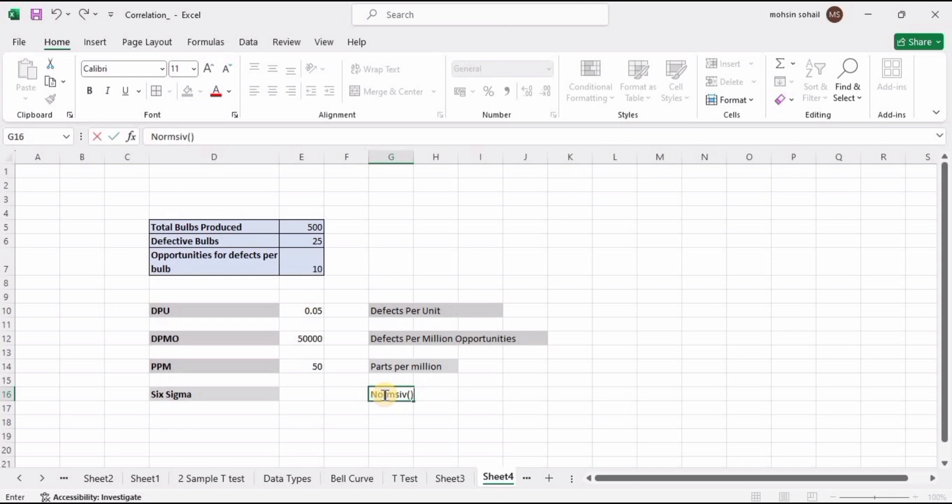
pyautogui.write('1-(total defects/total oppotunin')
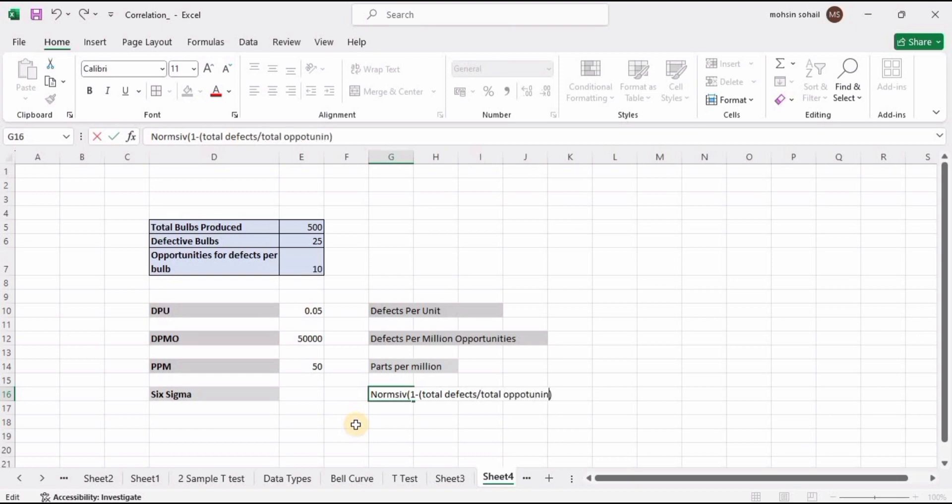
pyautogui.write('ities)')
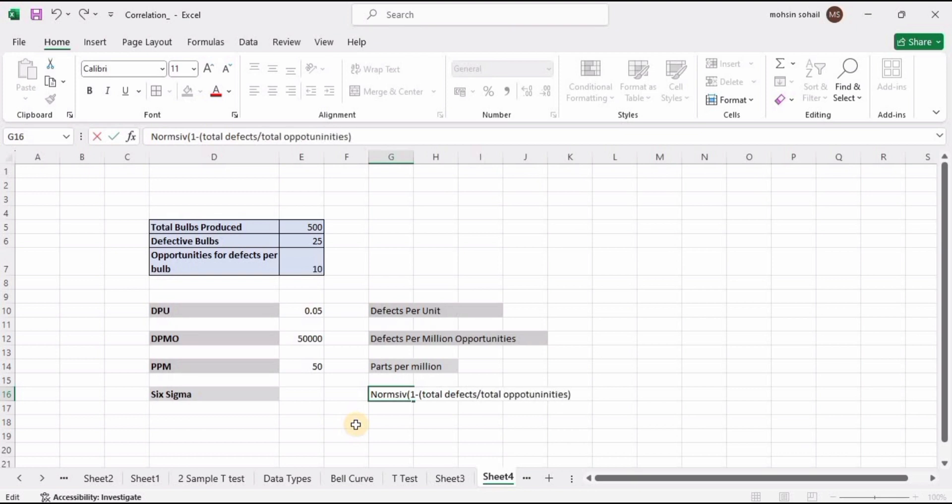
pyautogui.press('Backspace')
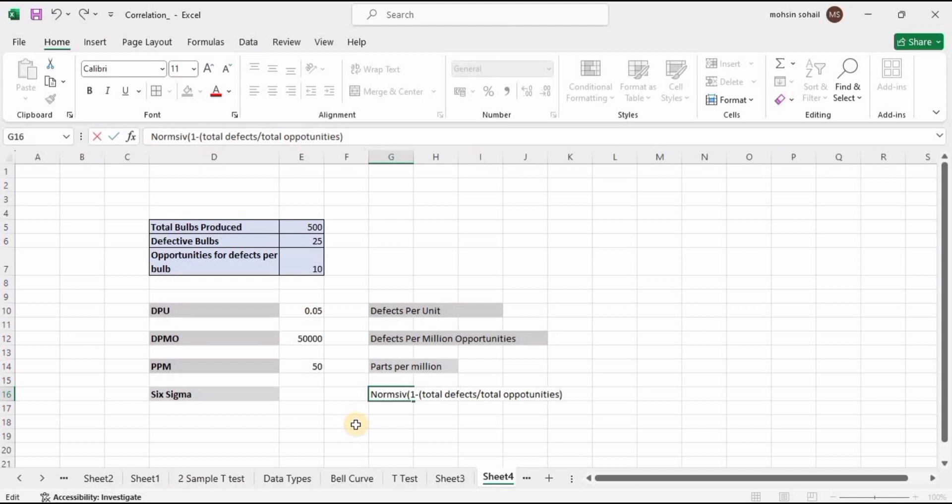
pyautogui.write('+ 1.5')
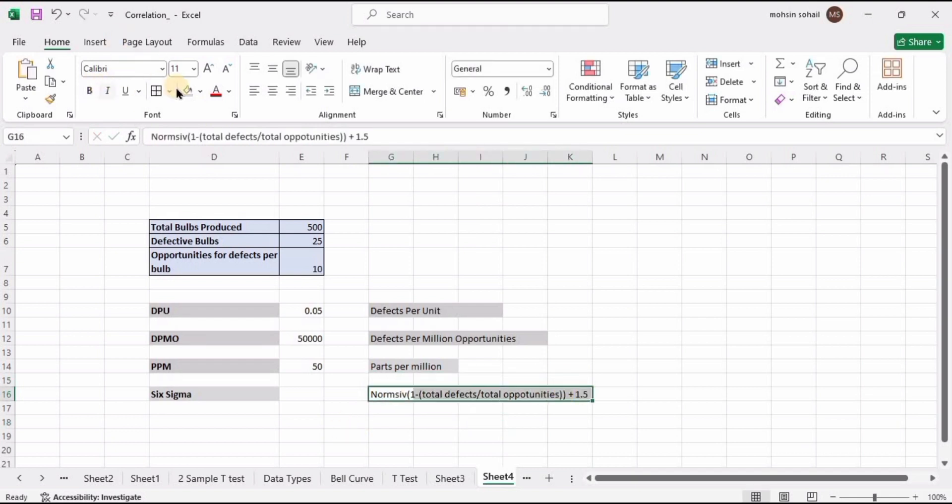
pyautogui.click(301, 394)
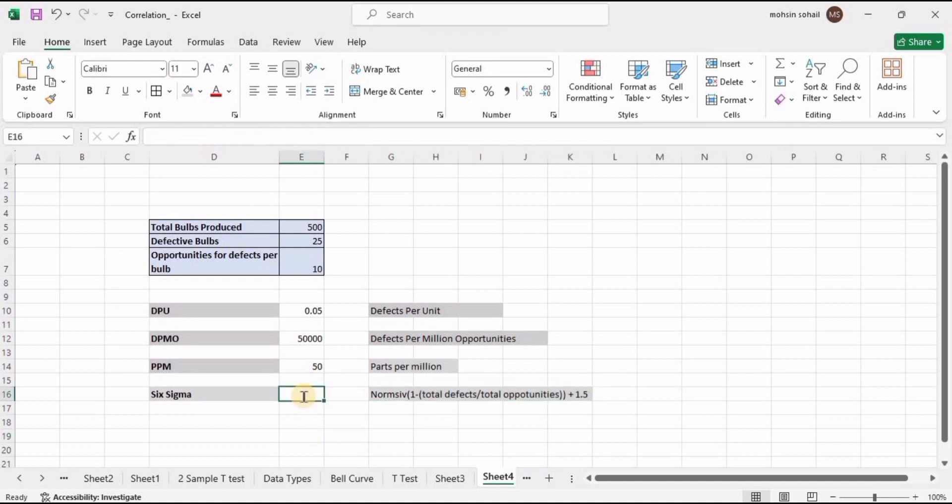
# Step: Type =NORMSINV(1-25/5000) in E16 for the Six Sigma value
pyautogui.write('=normsi')
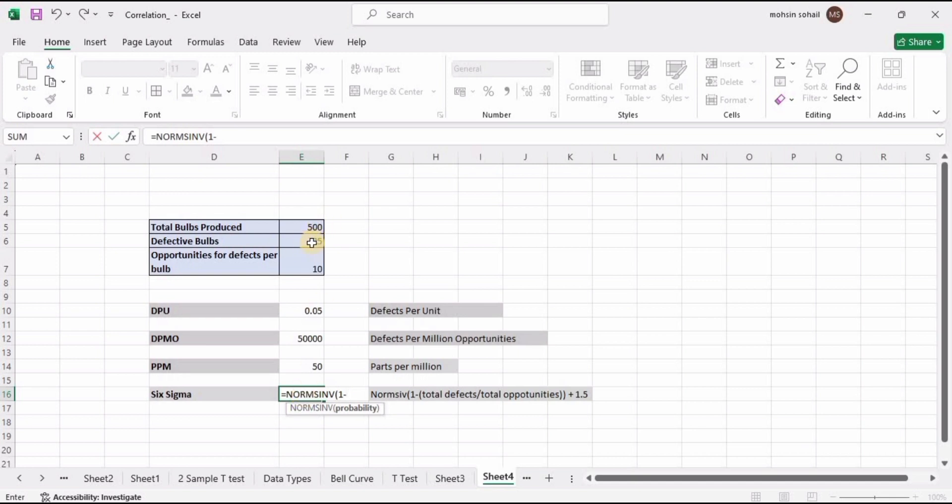
pyautogui.write('25')
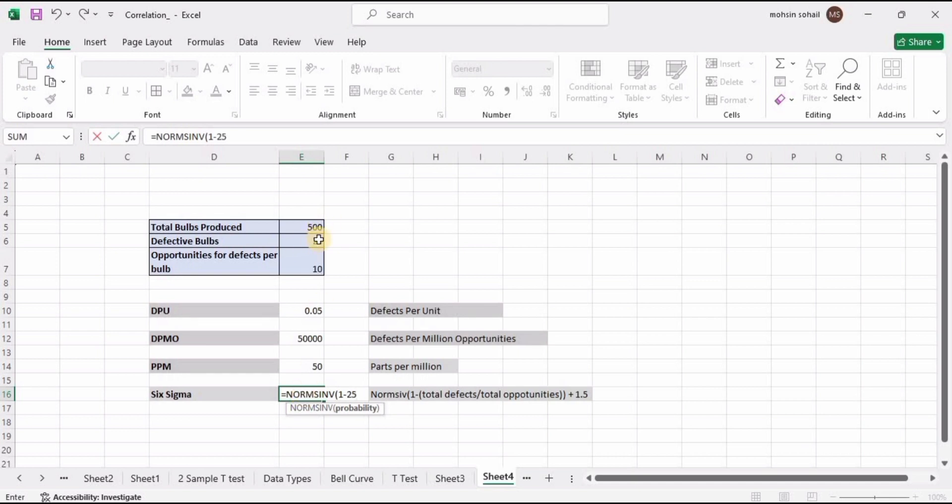
pyautogui.write('/')
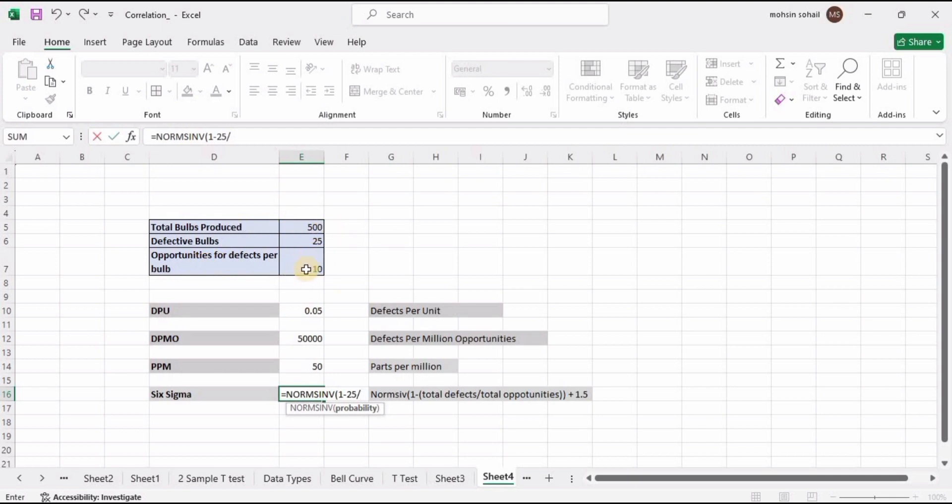
pyautogui.write('5000)')
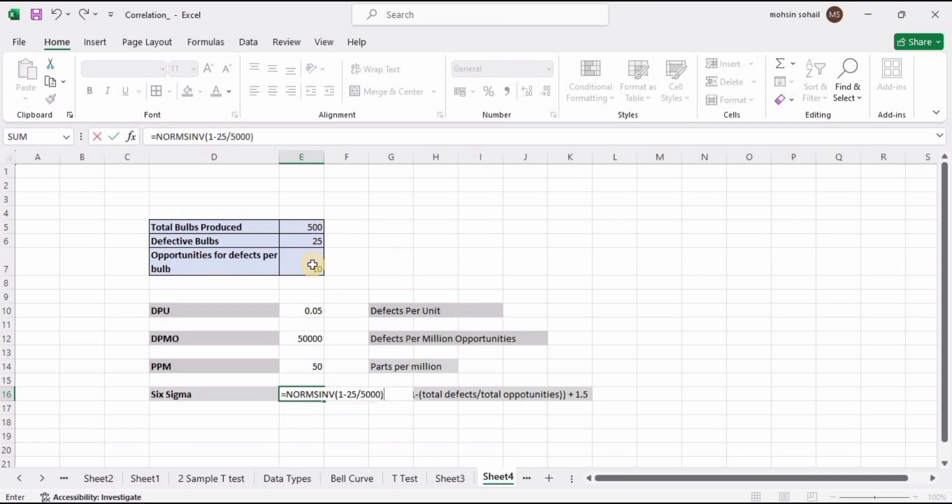